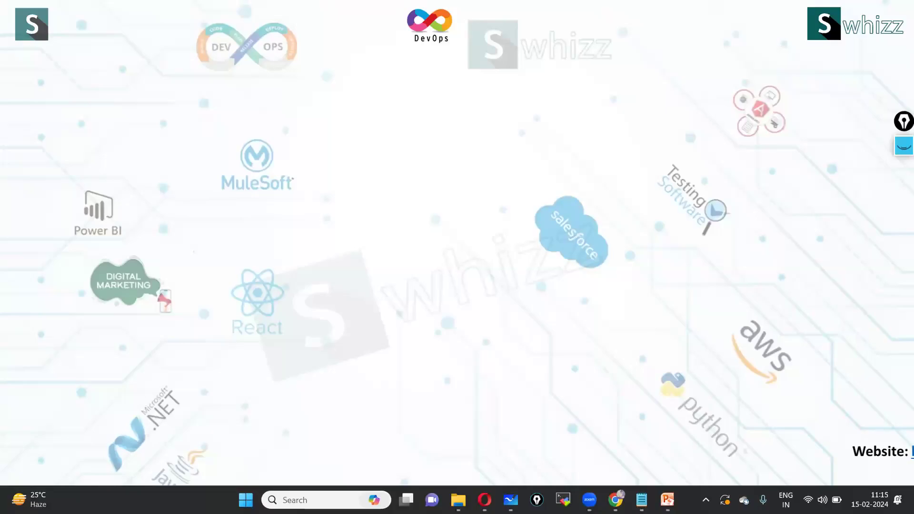
mouse_move(654, 156)
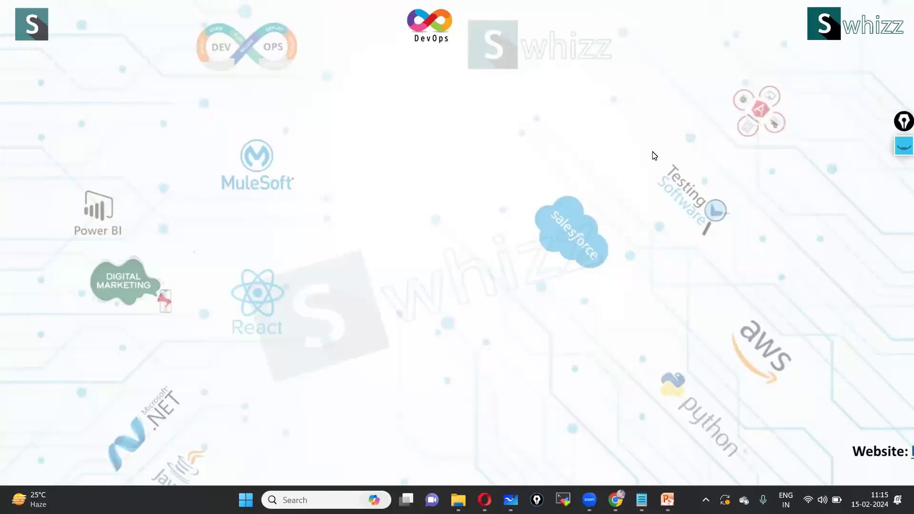